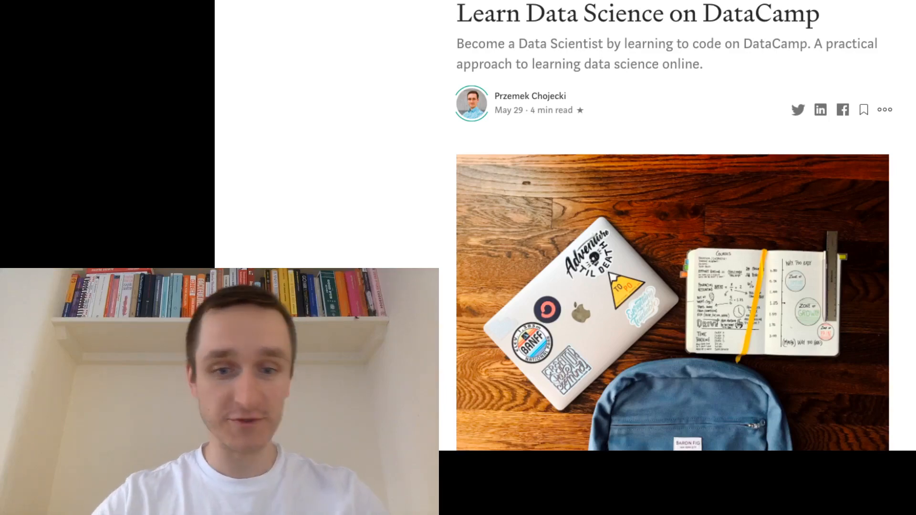
{"action": "scroll", "scroll_direction": "down", "scroll_amount": 3}
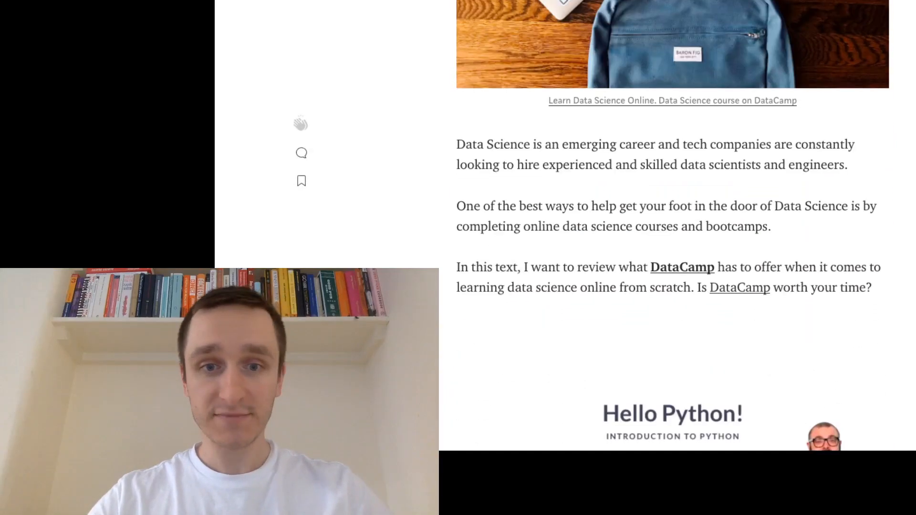
{"action": "scroll", "scroll_direction": "down", "scroll_amount": 3}
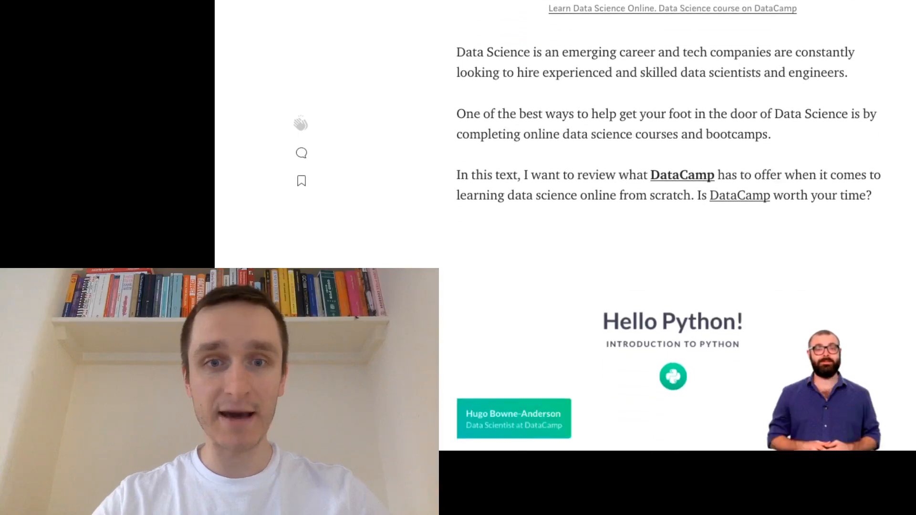
{"action": "scroll", "scroll_direction": "down", "scroll_amount": 3}
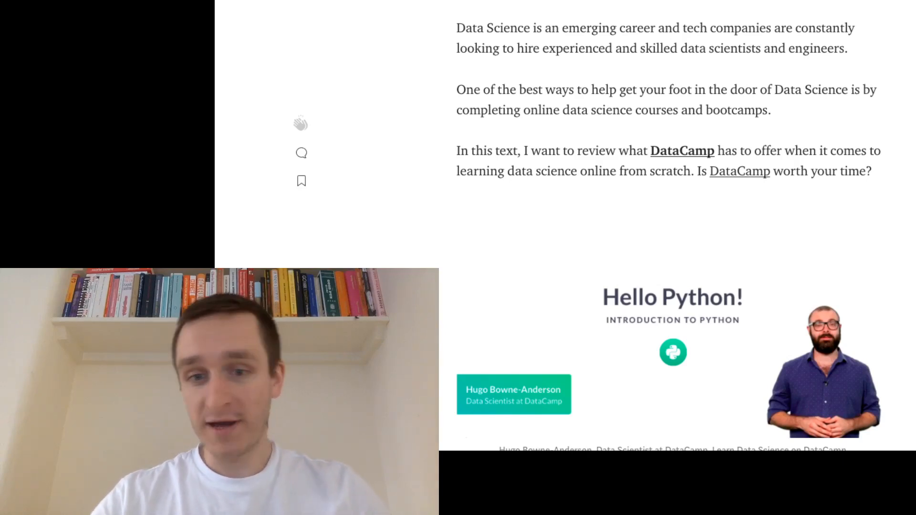
{"action": "scroll", "scroll_direction": "down", "scroll_amount": 3}
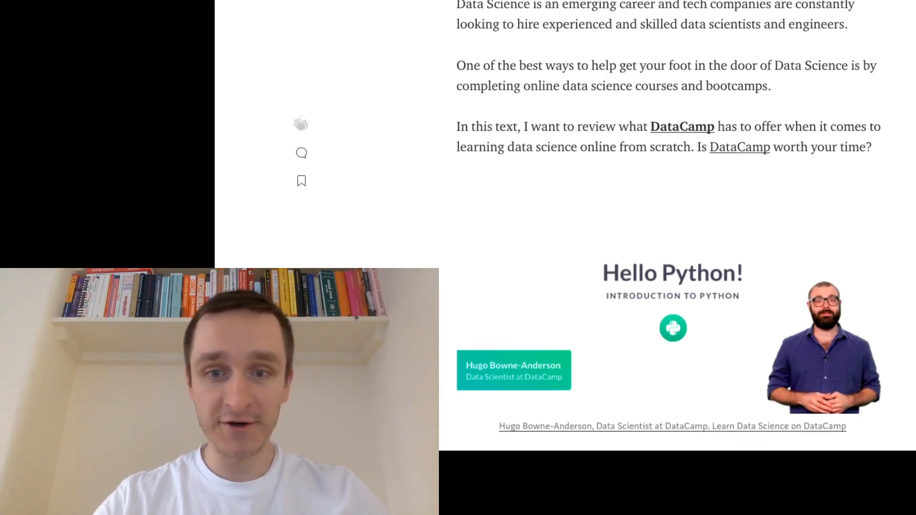
{"action": "scroll", "scroll_direction": "down", "scroll_amount": 3}
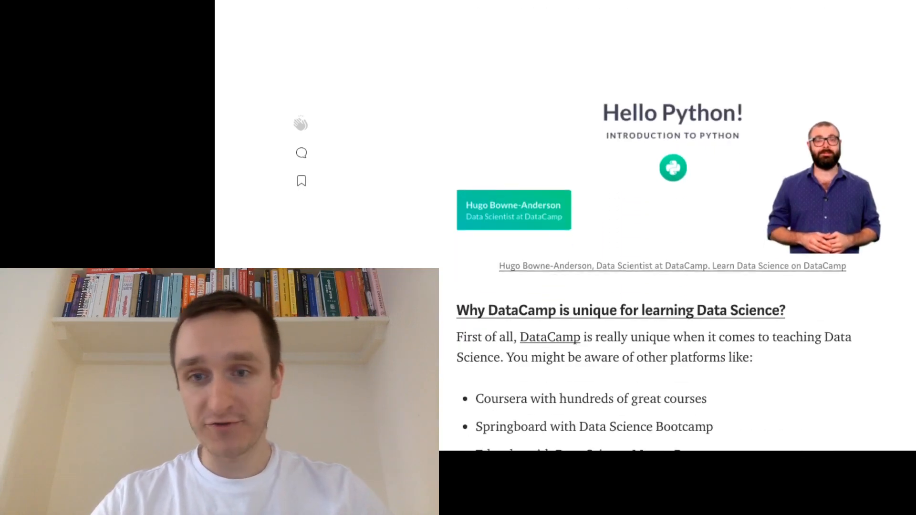
{"action": "scroll", "scroll_direction": "down", "scroll_amount": 3}
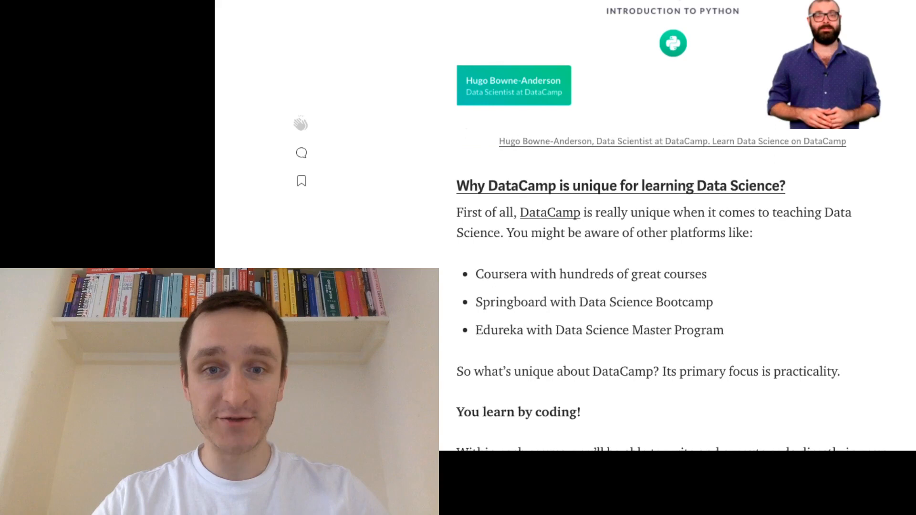
{"action": "scroll", "scroll_direction": "down", "scroll_amount": 3}
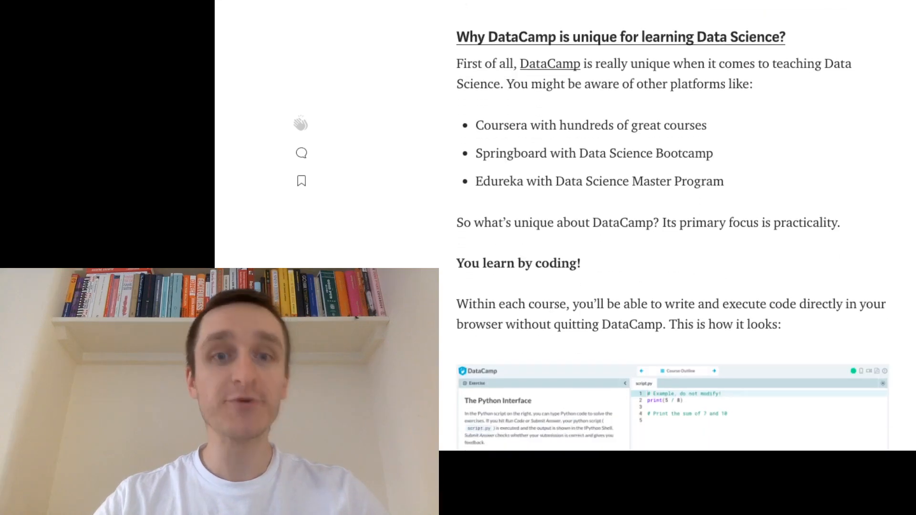
{"action": "scroll", "scroll_direction": "down", "scroll_amount": 3}
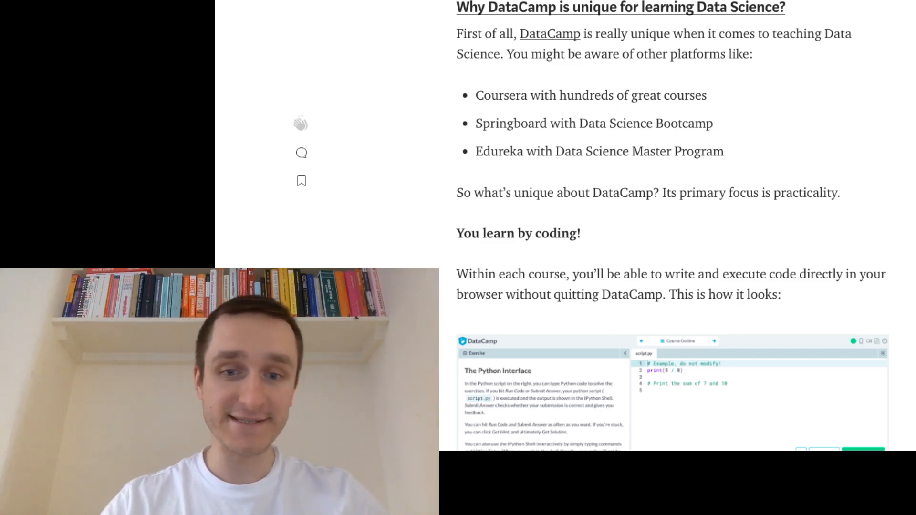
{"action": "scroll", "scroll_direction": "down", "scroll_amount": 3}
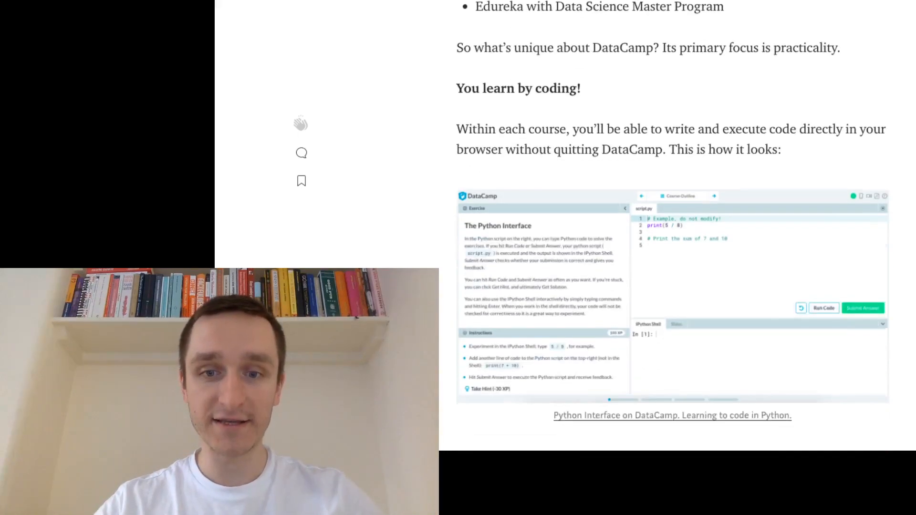
{"action": "scroll", "scroll_direction": "down", "scroll_amount": 3}
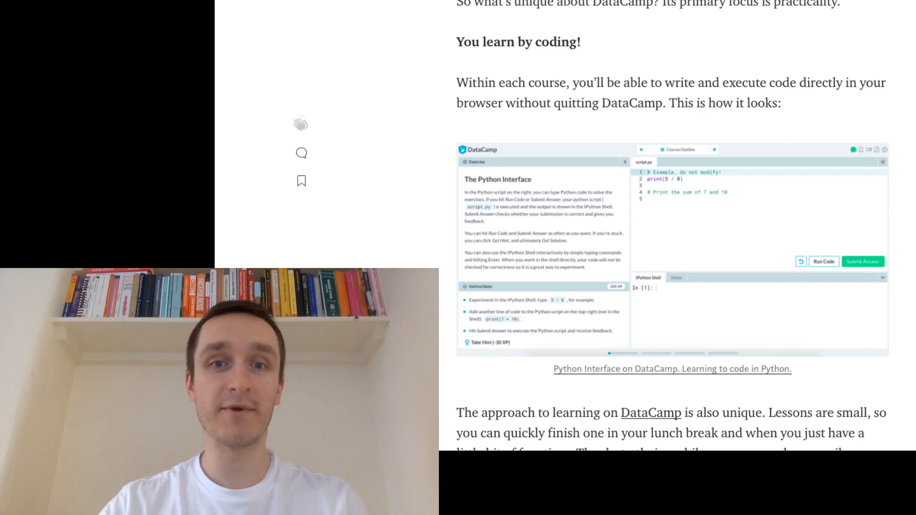
{"action": "scroll", "scroll_direction": "down", "scroll_amount": 3}
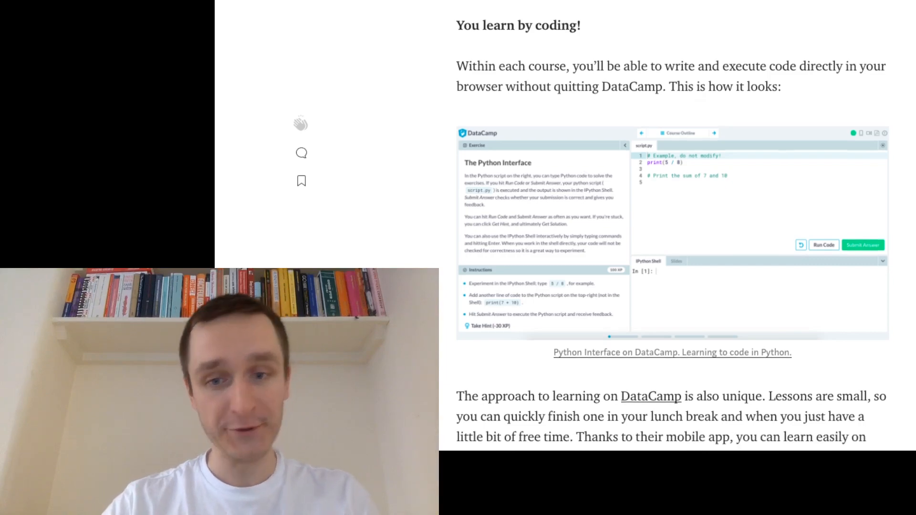
{"action": "scroll", "scroll_direction": "down", "scroll_amount": 3}
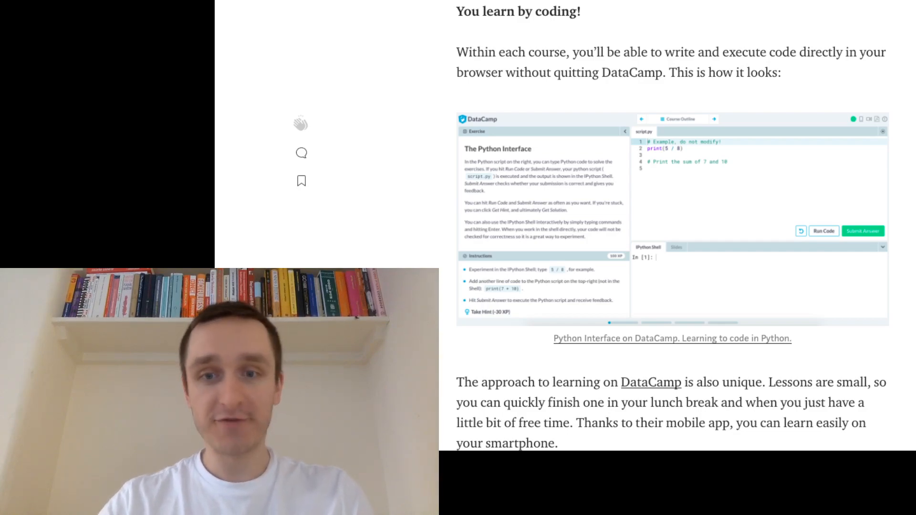
{"action": "scroll", "scroll_direction": "up", "scroll_amount": 3}
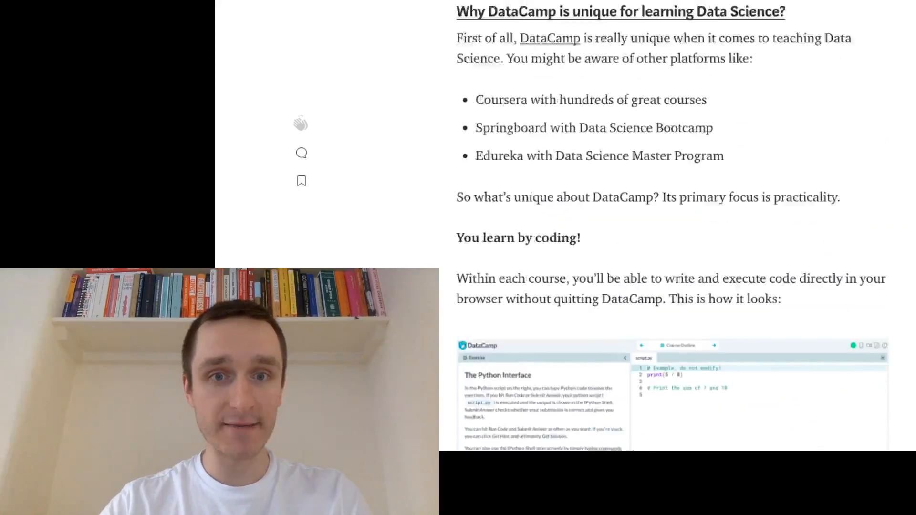
{"action": "scroll", "scroll_direction": "down", "scroll_amount": 3}
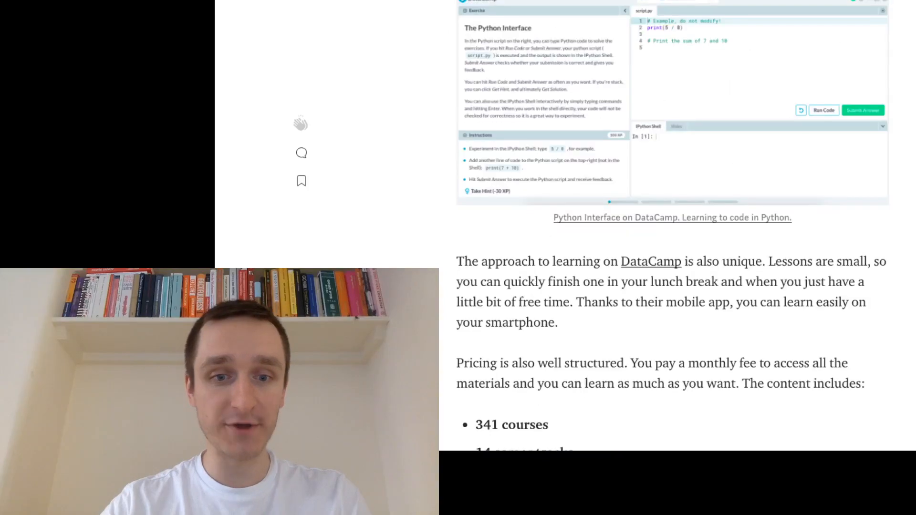
{"action": "scroll", "scroll_direction": "down", "scroll_amount": 3}
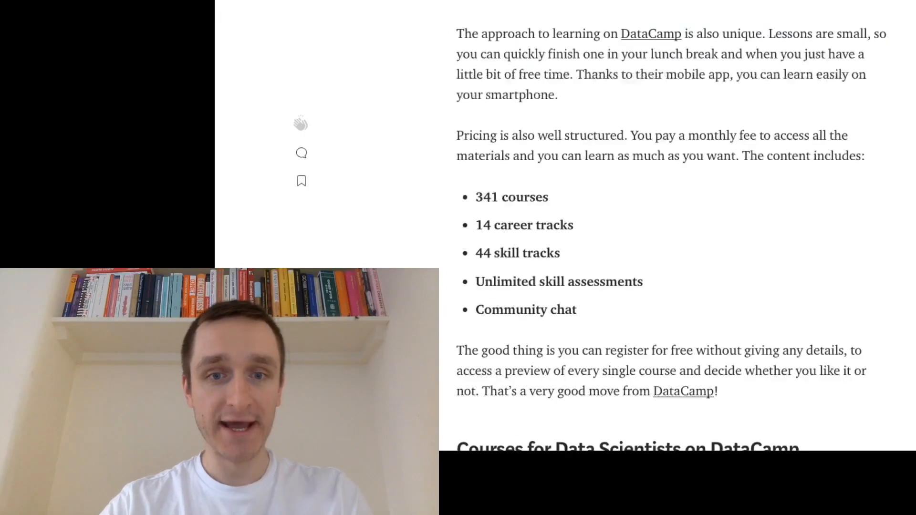
{"action": "scroll", "scroll_direction": "down", "scroll_amount": 3}
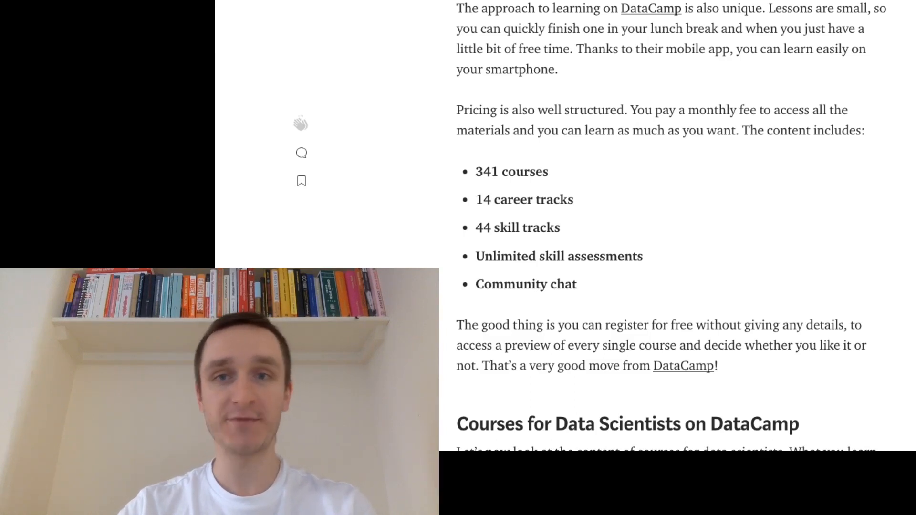
{"action": "scroll", "scroll_direction": "down", "scroll_amount": 3}
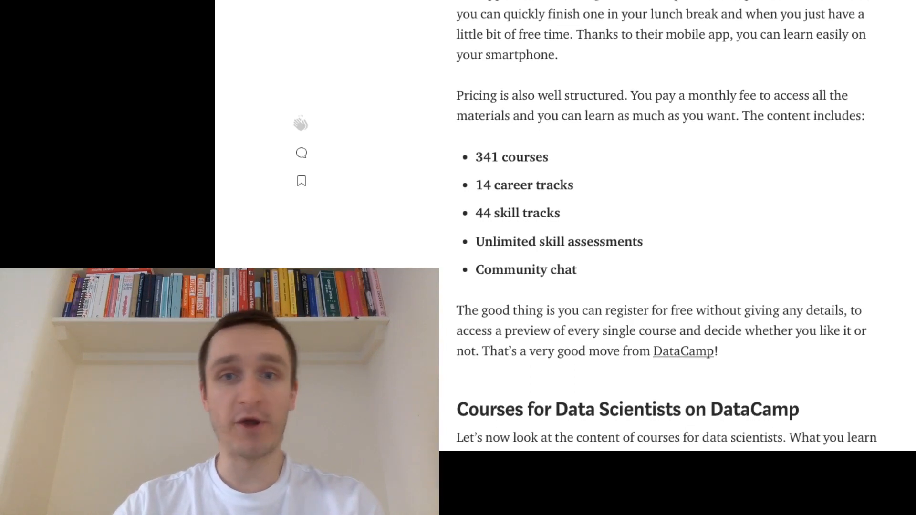
{"action": "scroll", "scroll_direction": "down", "scroll_amount": 3}
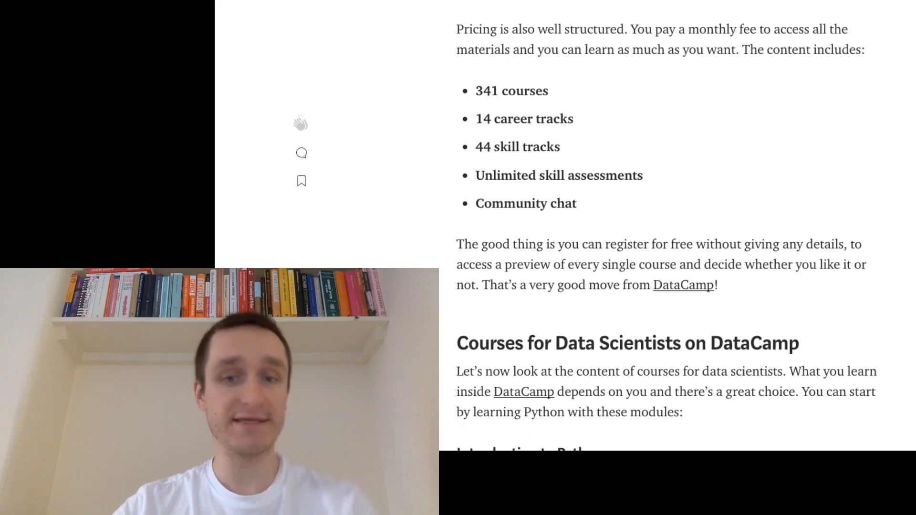
{"action": "scroll", "scroll_direction": "down", "scroll_amount": 3}
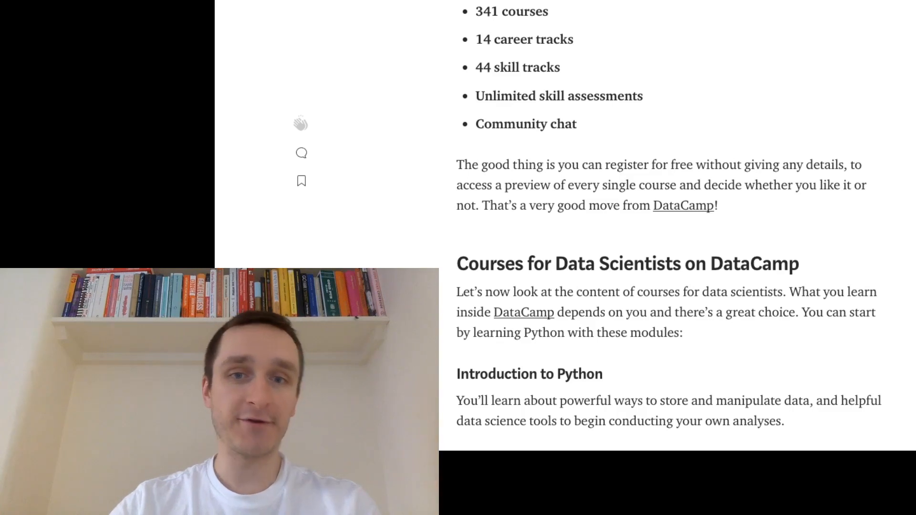
{"action": "scroll", "scroll_direction": "down", "scroll_amount": 3}
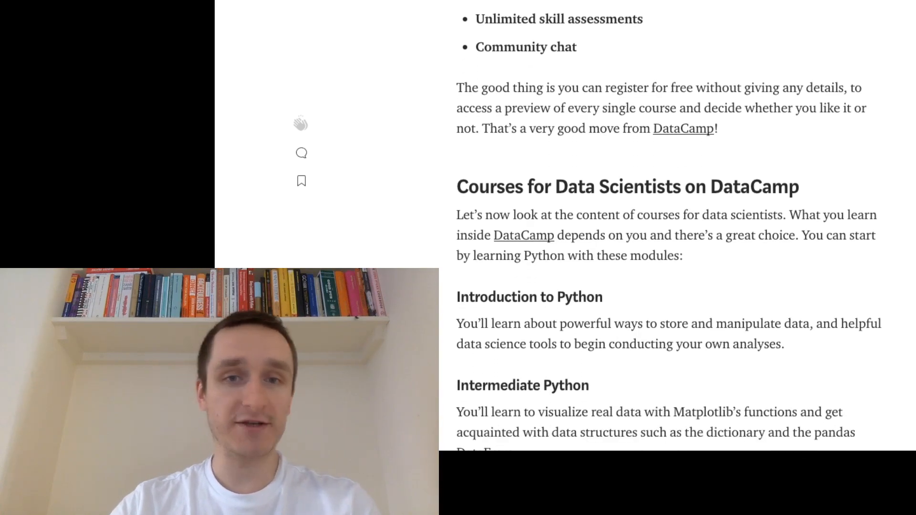
{"action": "scroll", "scroll_direction": "down", "scroll_amount": 3}
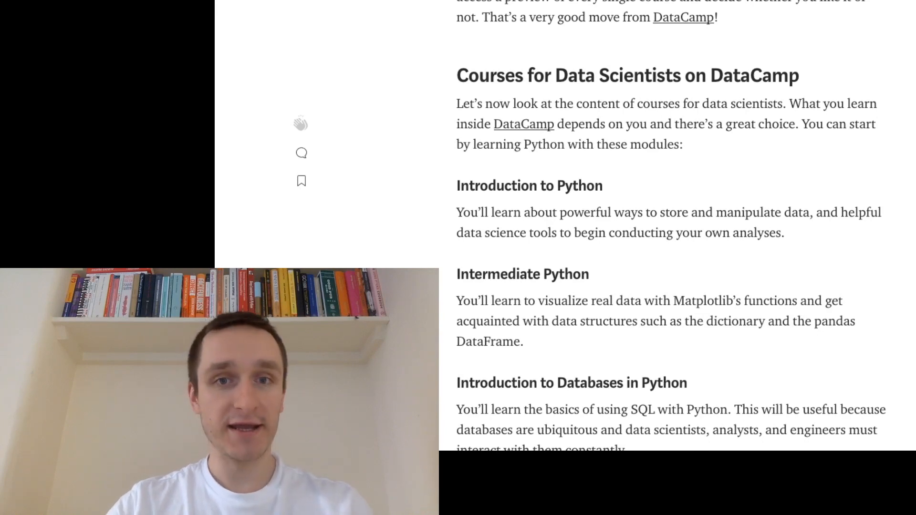
{"action": "scroll", "scroll_direction": "down", "scroll_amount": 3}
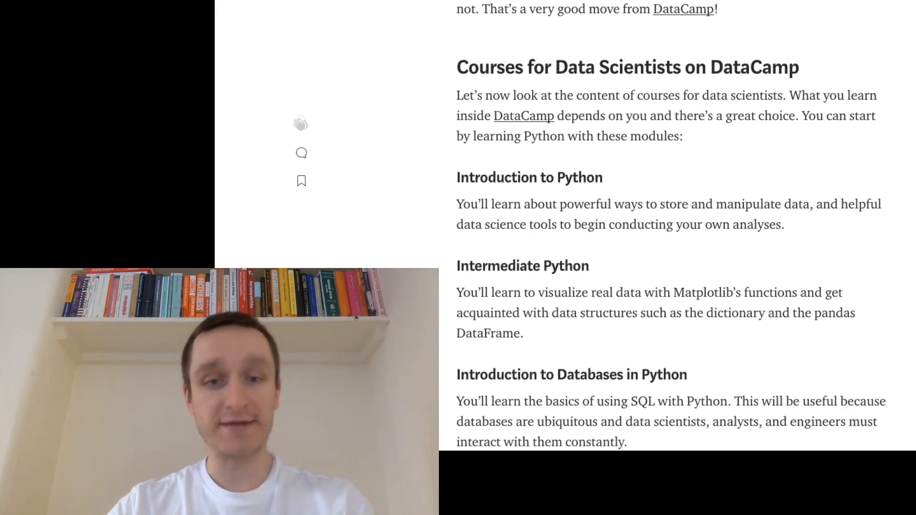
{"action": "scroll", "scroll_direction": "down", "scroll_amount": 3}
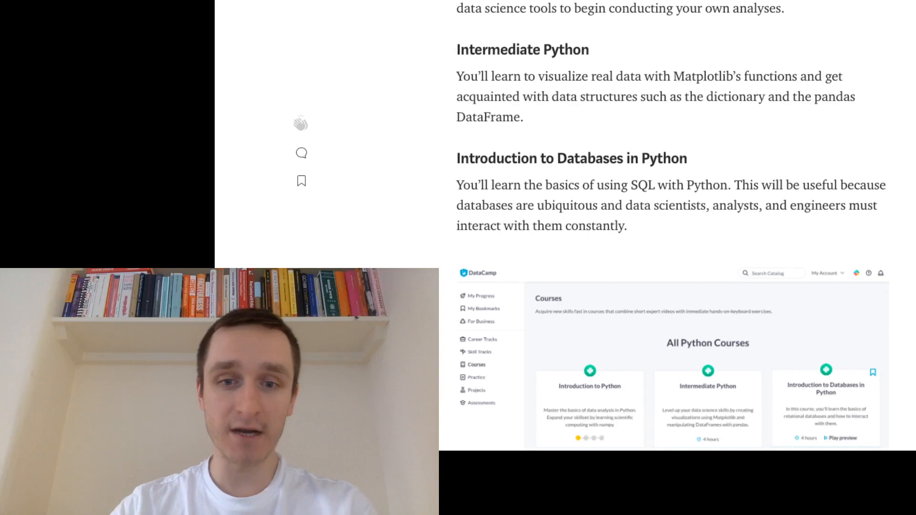
{"action": "scroll", "scroll_direction": "down", "scroll_amount": 3}
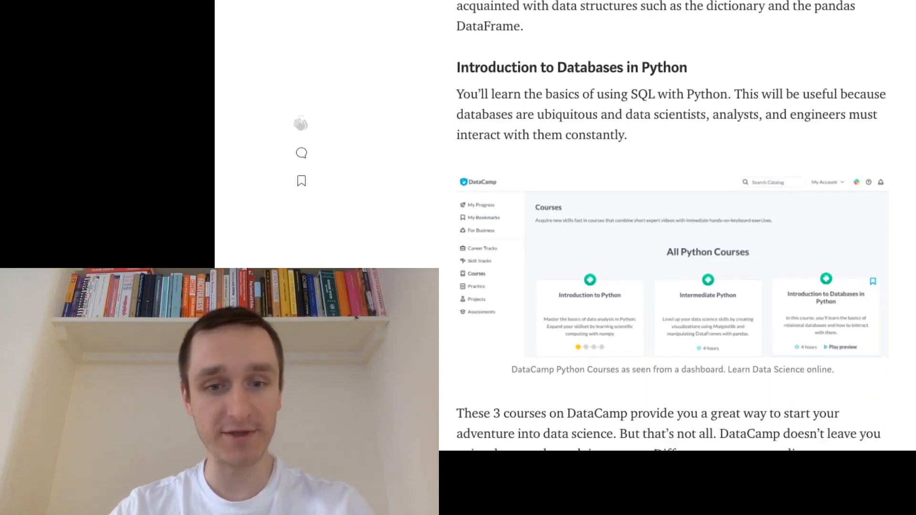
{"action": "scroll", "scroll_direction": "down", "scroll_amount": 3}
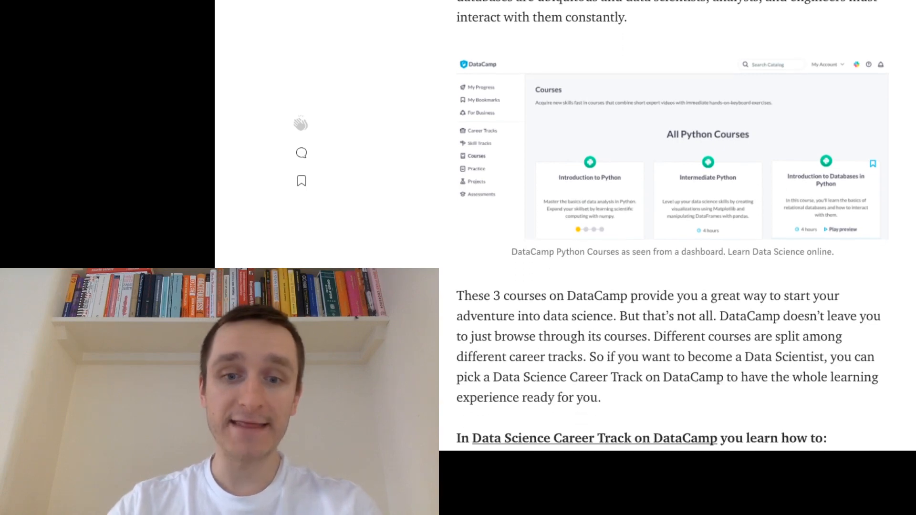
{"action": "scroll", "scroll_direction": "down", "scroll_amount": 3}
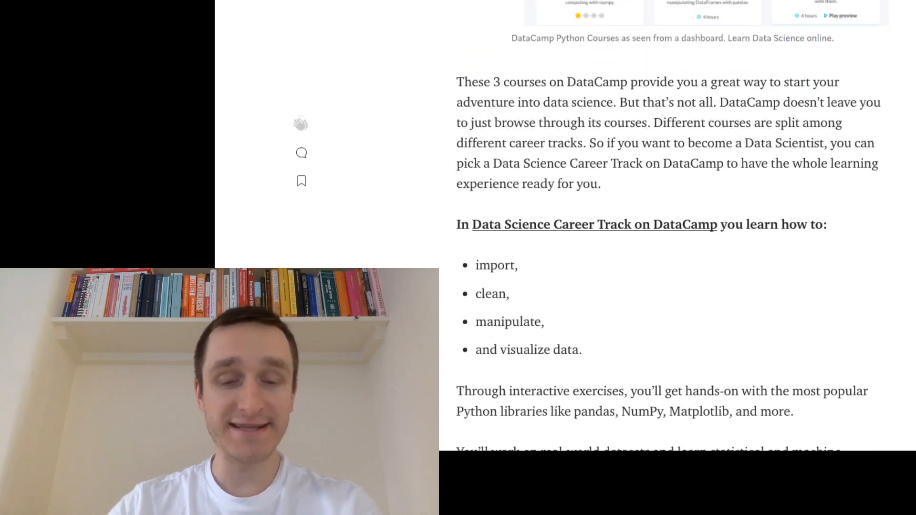
{"action": "scroll", "scroll_direction": "down", "scroll_amount": 3}
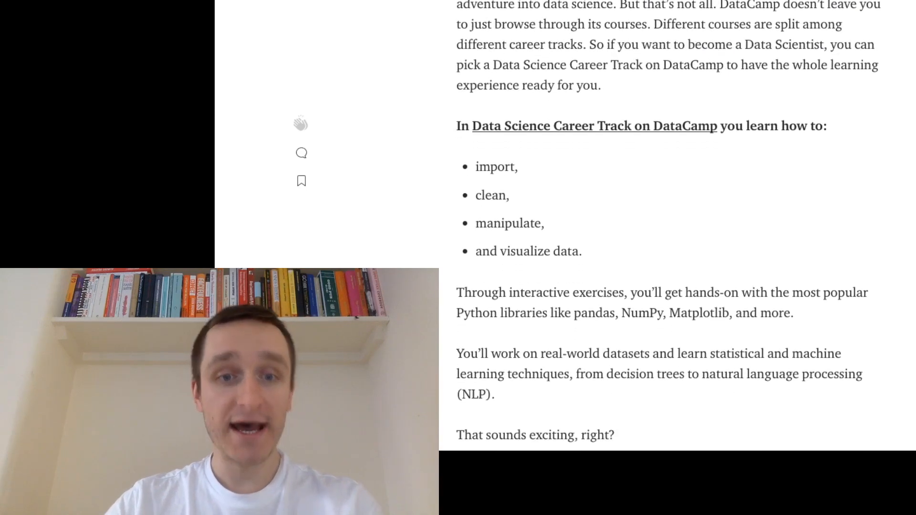
{"action": "scroll", "scroll_direction": "down", "scroll_amount": 3}
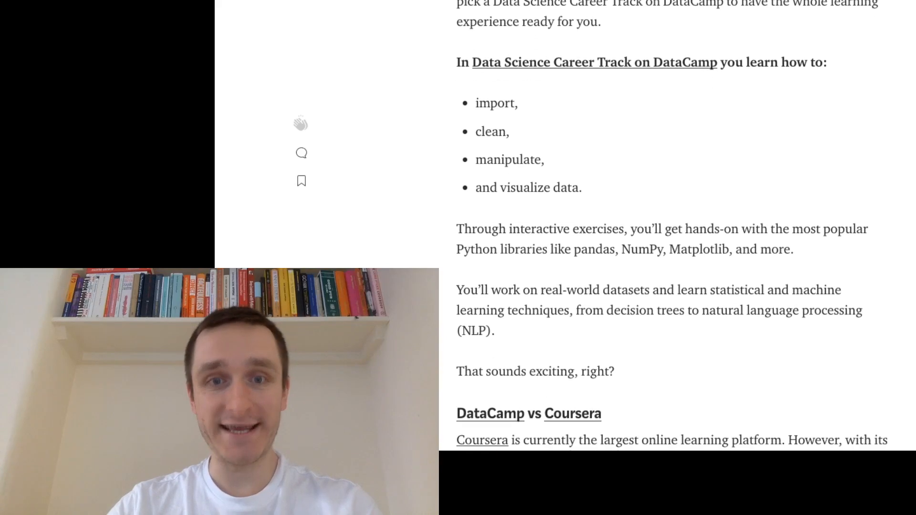
{"action": "scroll", "scroll_direction": "down", "scroll_amount": 3}
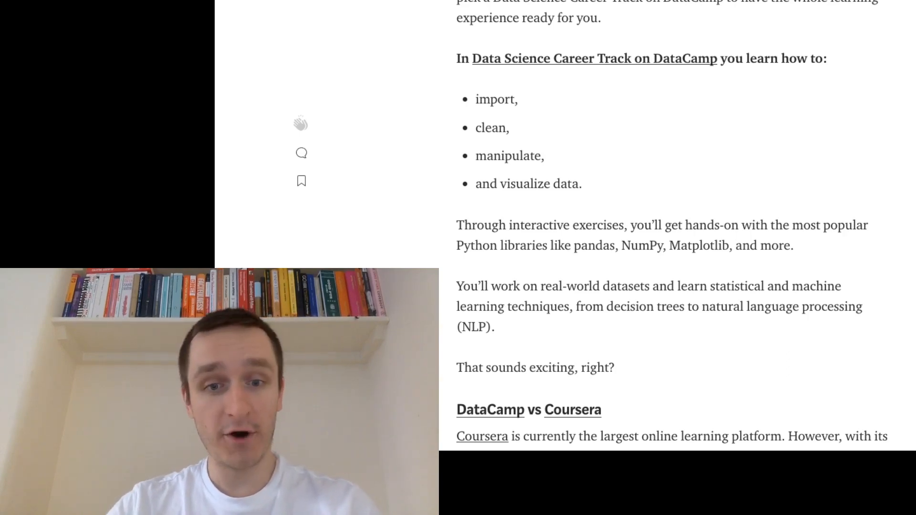
{"action": "scroll", "scroll_direction": "down", "scroll_amount": 3}
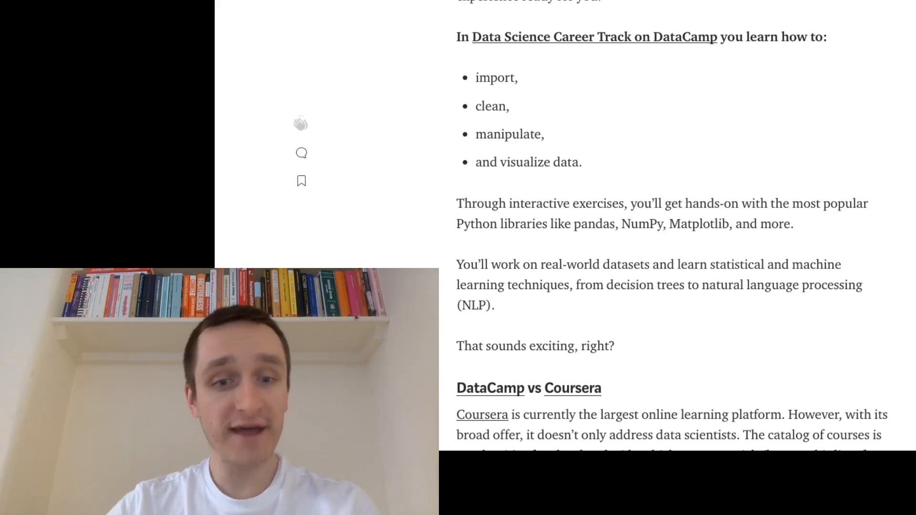
{"action": "scroll", "scroll_direction": "down", "scroll_amount": 3}
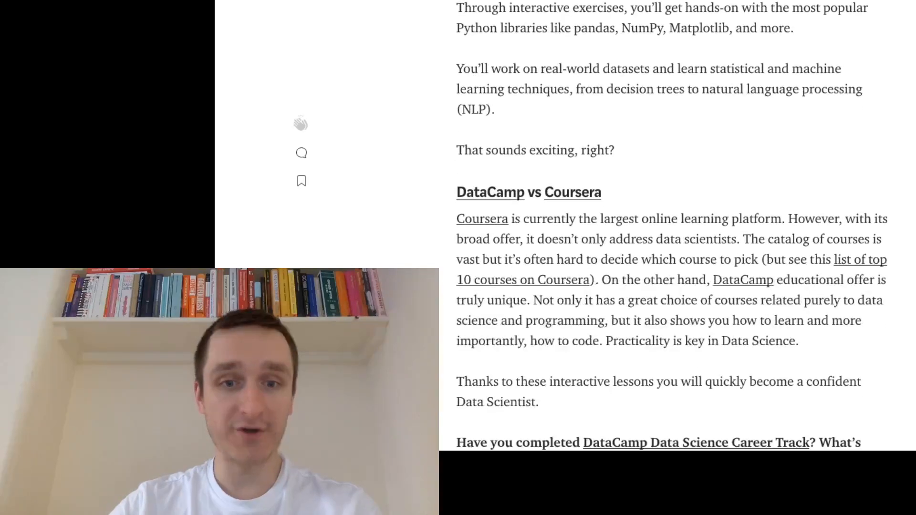
{"action": "scroll", "scroll_direction": "down", "scroll_amount": 3}
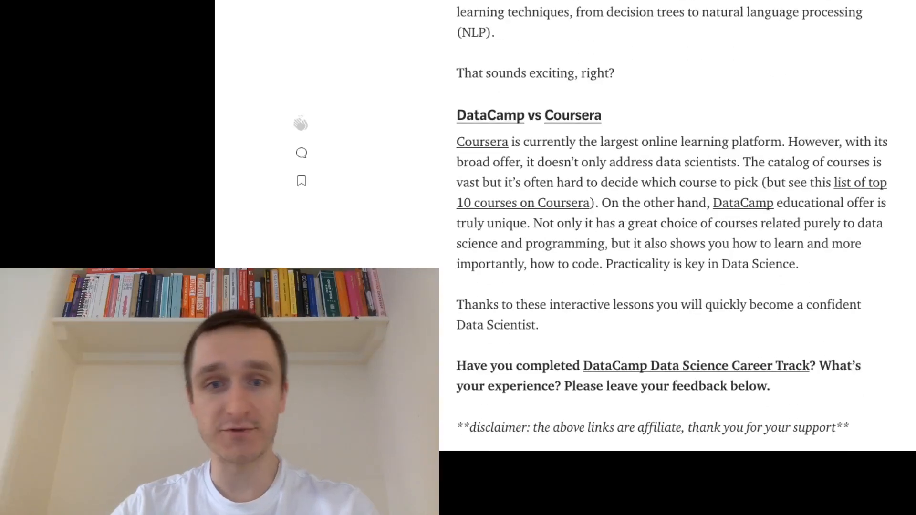